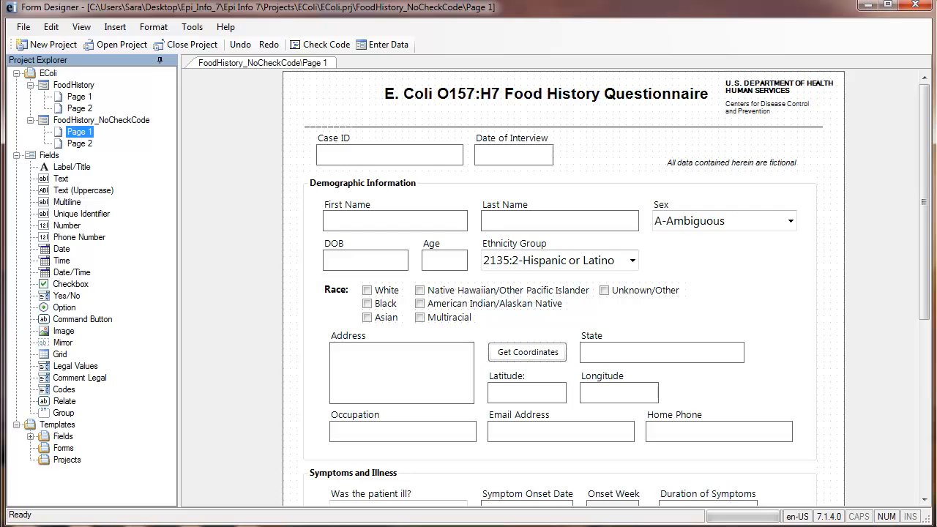
Scroll the Page 1 form down to the Symptoms and Illness questions
{"action": "scroll", "scroll_direction": "down", "scroll_amount": 3}
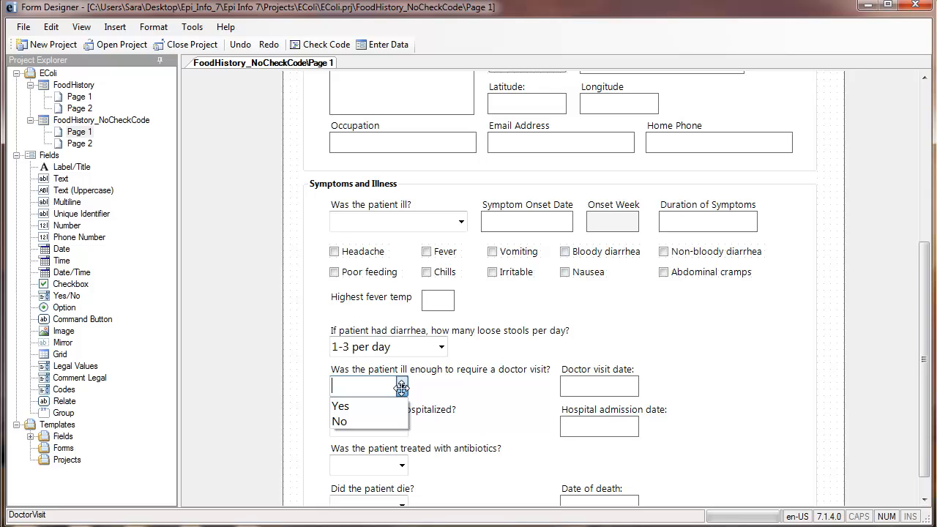
{"action": "mouse_move", "coordinate": [191, 27]}
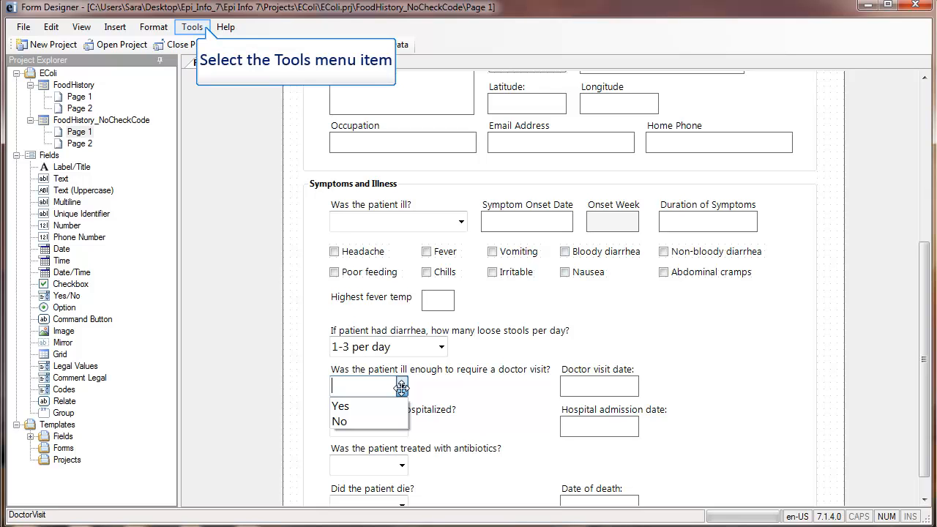
{"action": "left_click", "coordinate": [401, 386]}
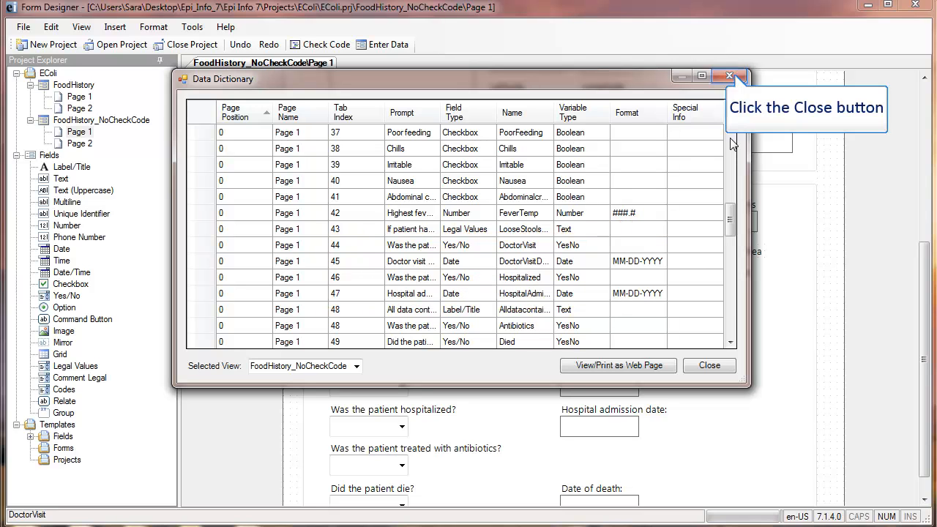
{"action": "left_click", "coordinate": [729, 75]}
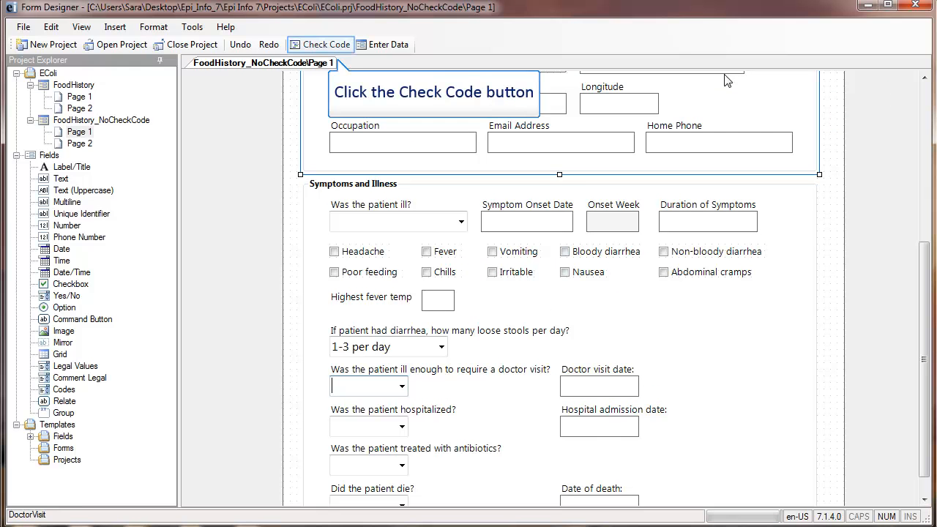
Add an empty DoctorVisit After block to the check code for Page 1
{"action": "left_click", "coordinate": [320, 44]}
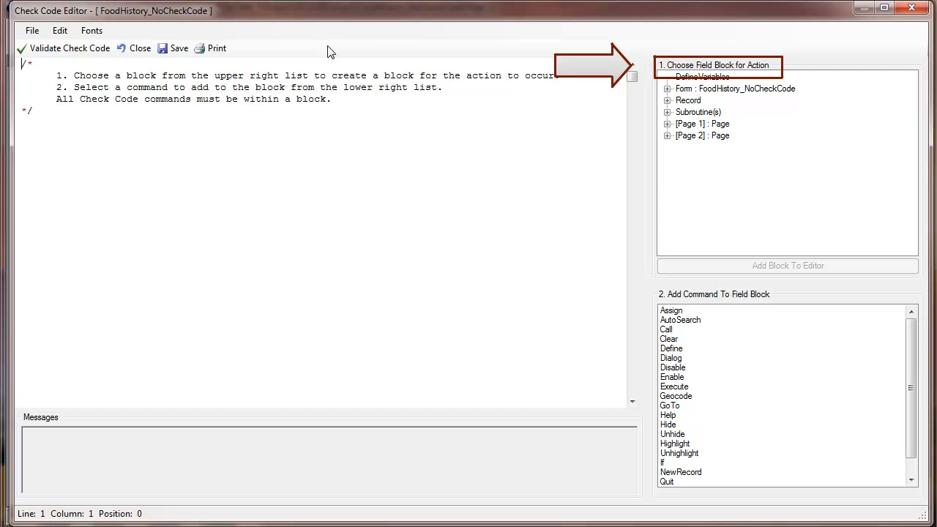
{"action": "left_click", "coordinate": [703, 123]}
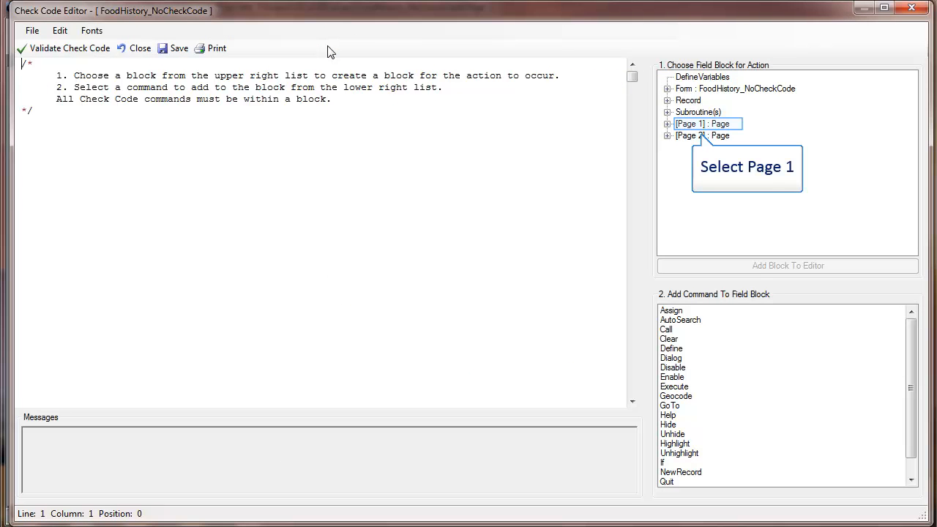
{"action": "left_click", "coordinate": [667, 124]}
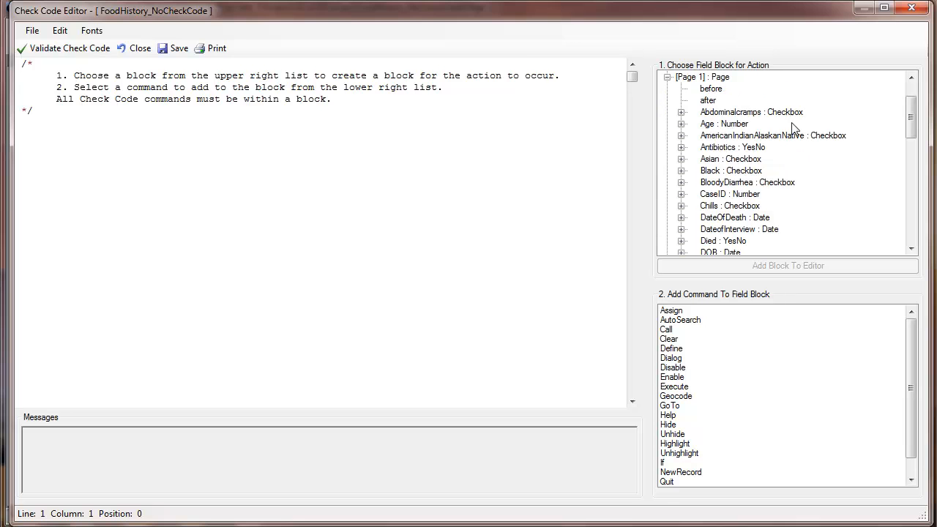
{"action": "scroll", "scroll_direction": "down", "scroll_amount": 3}
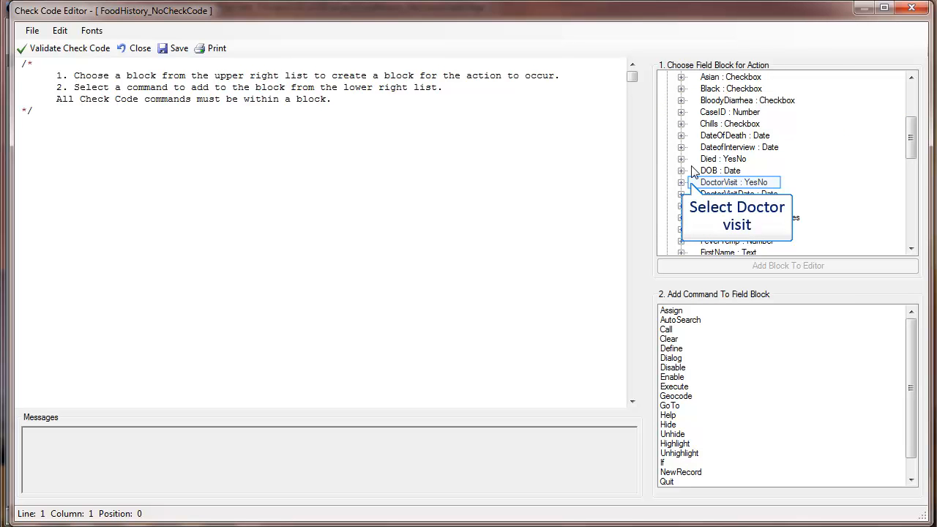
{"action": "left_click", "coordinate": [681, 183]}
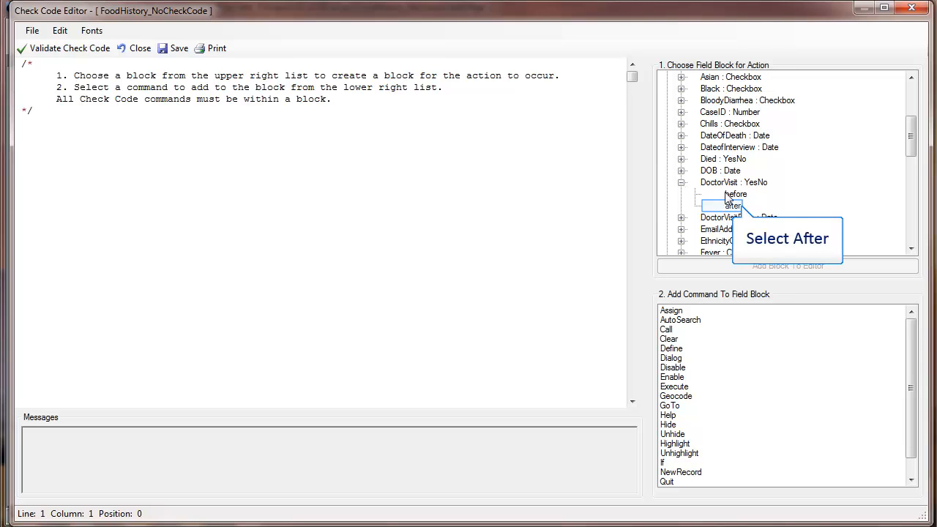
{"action": "left_click", "coordinate": [733, 206]}
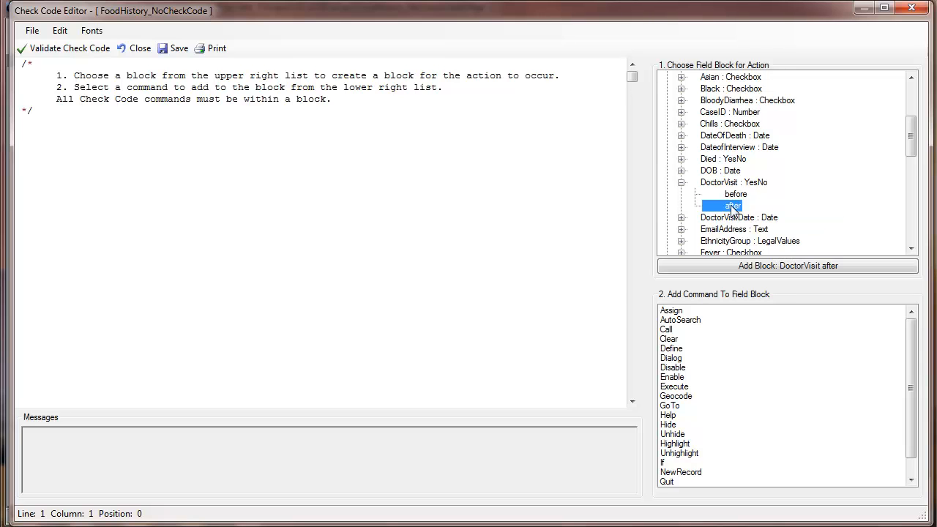
{"action": "left_click", "coordinate": [787, 266]}
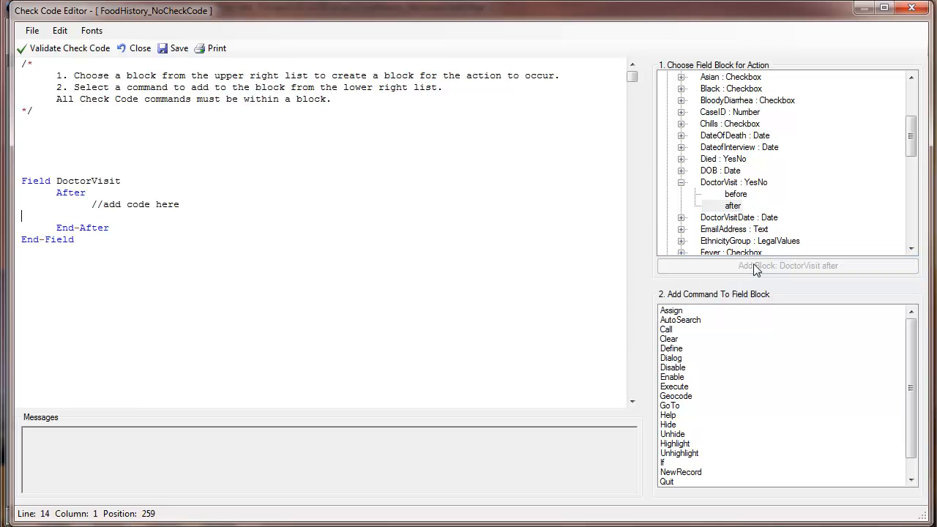
{"action": "left_click", "coordinate": [787, 266]}
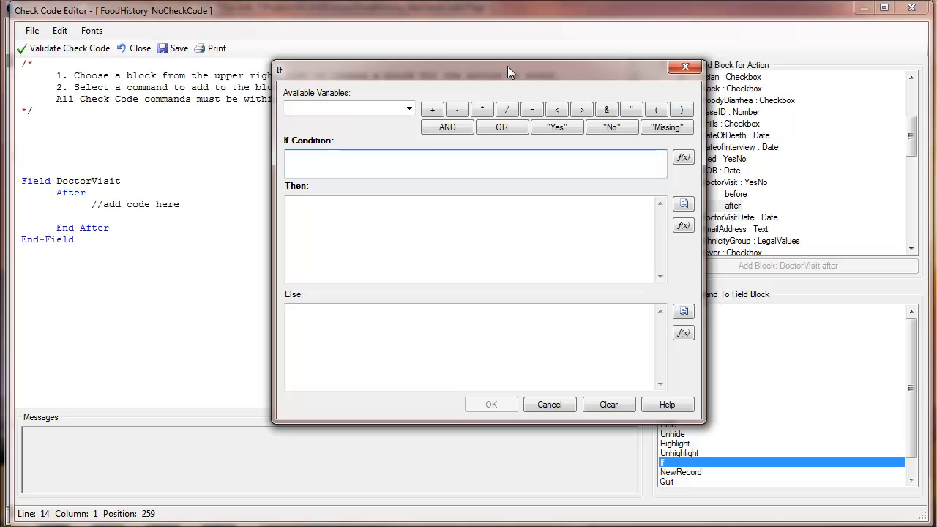
{"action": "mouse_move", "coordinate": [408, 108]}
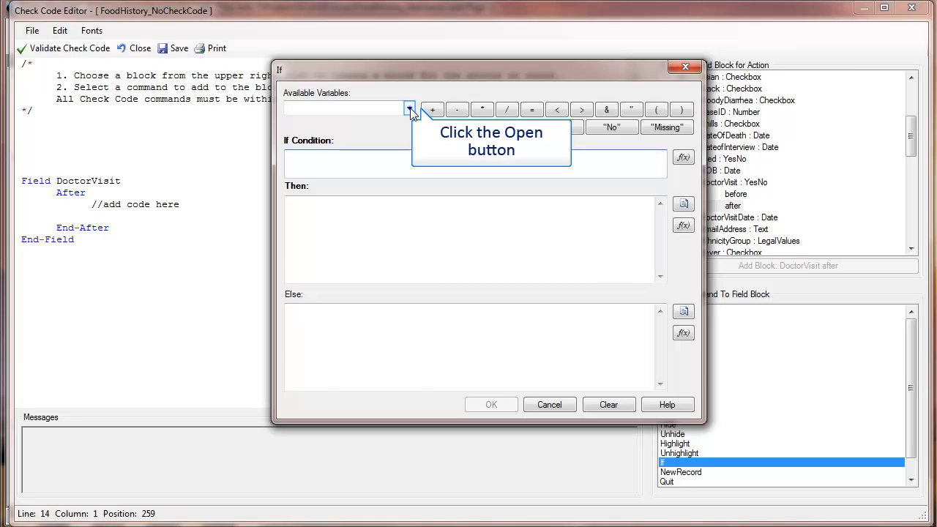
Build the condition DoctorVisit = No and disable DoctorVisitDate under Then
{"action": "left_click", "coordinate": [409, 109]}
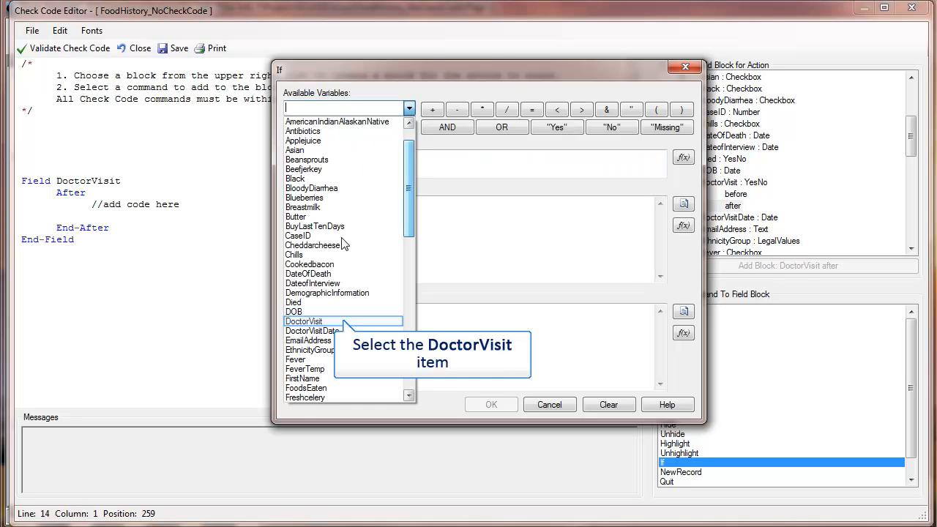
{"action": "left_click", "coordinate": [531, 109]}
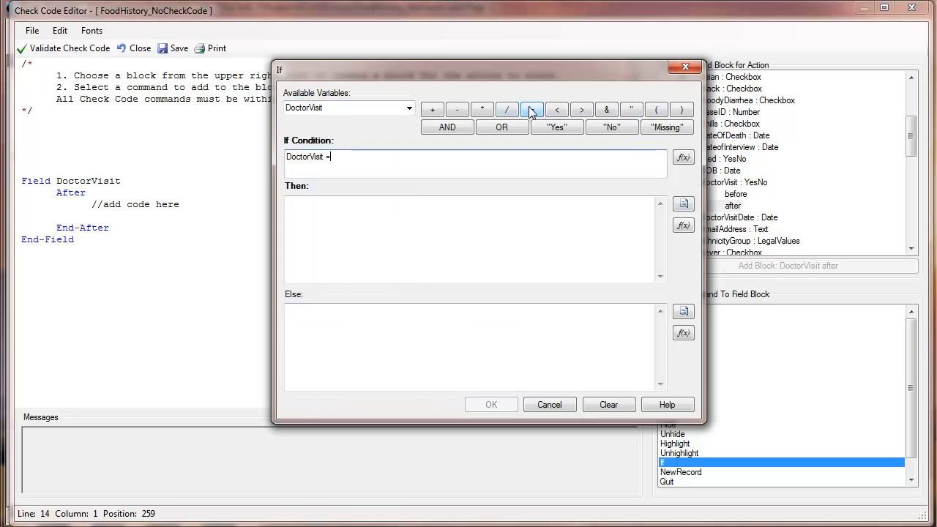
{"action": "left_click", "coordinate": [611, 126]}
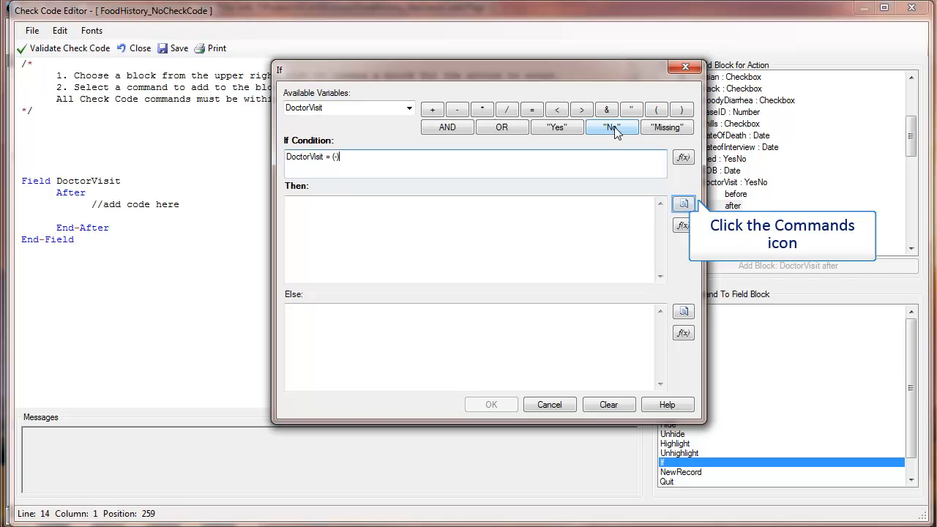
{"action": "left_click", "coordinate": [683, 204]}
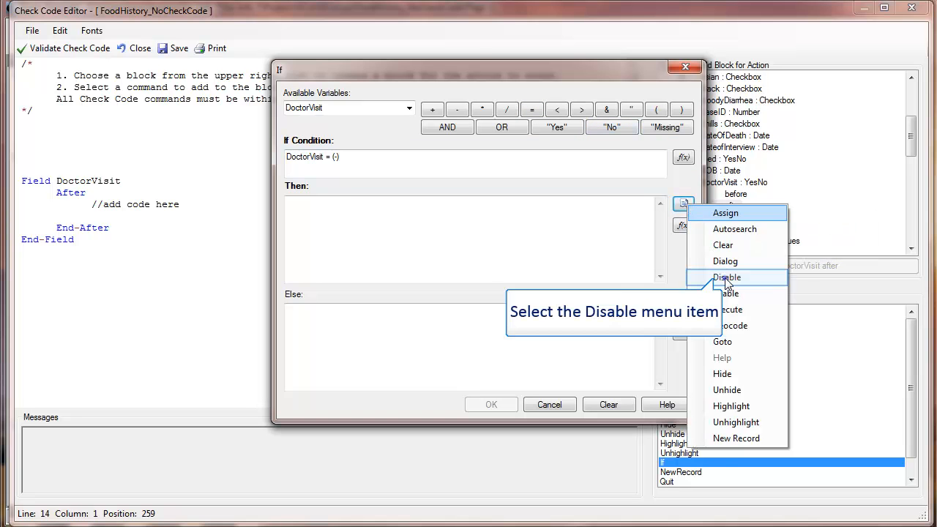
{"action": "left_click", "coordinate": [727, 277]}
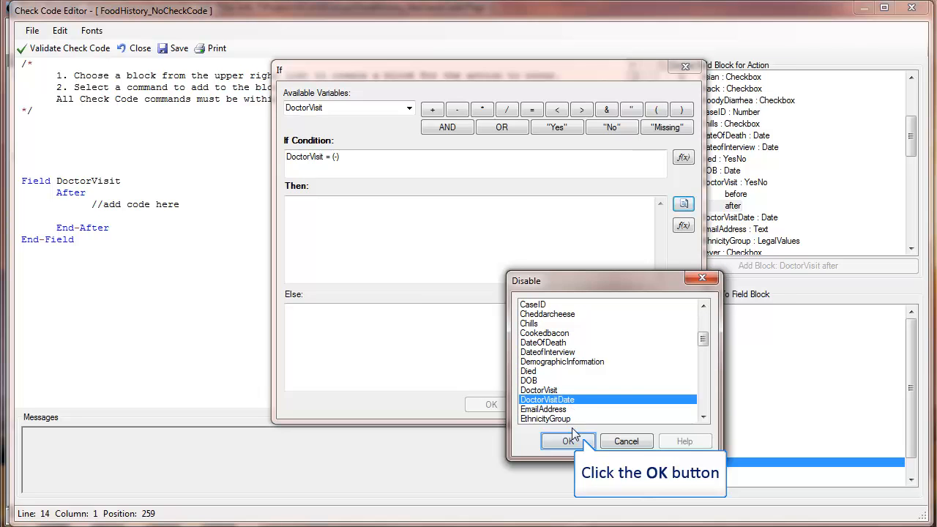
{"action": "left_click", "coordinate": [568, 441]}
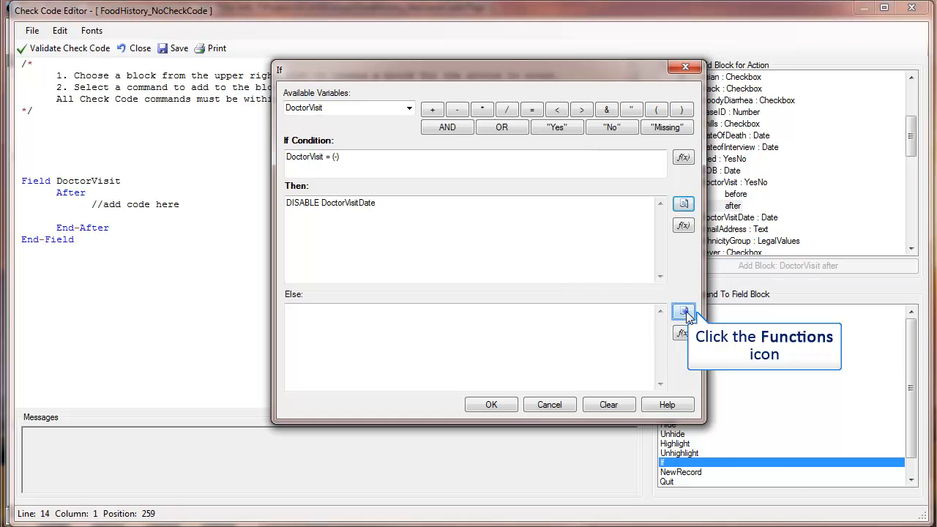
Enable DoctorVisitDate under Else and add Clear DoctorVisitDate under Then
{"action": "left_click", "coordinate": [683, 312]}
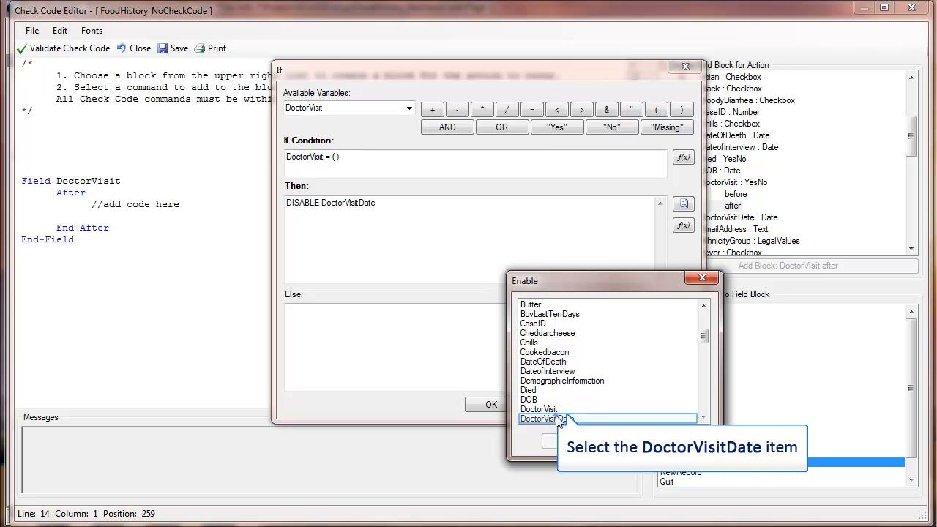
{"action": "double_click", "coordinate": [542, 419]}
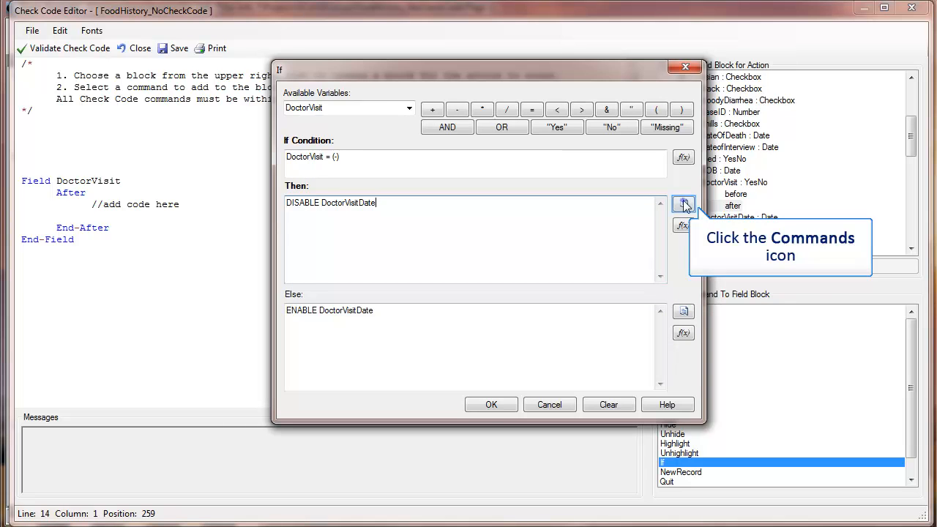
{"action": "left_click", "coordinate": [683, 203]}
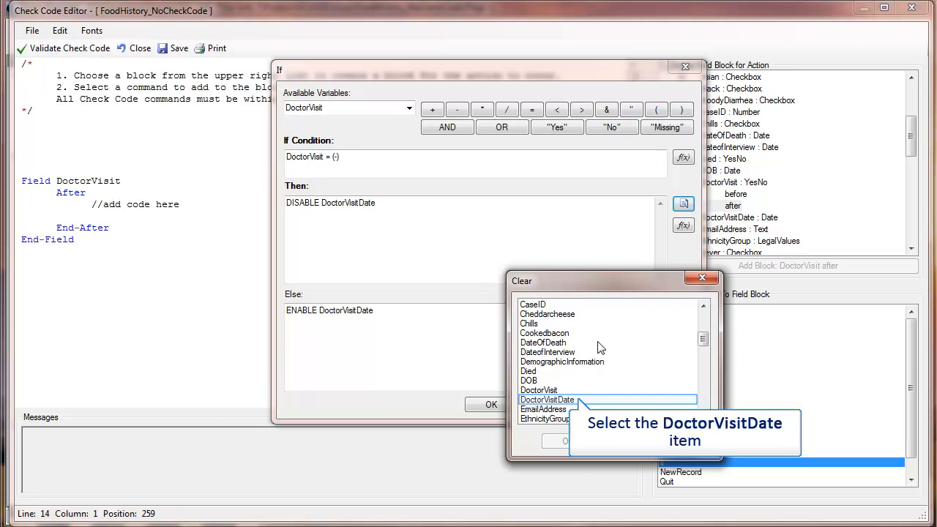
{"action": "left_click", "coordinate": [548, 400]}
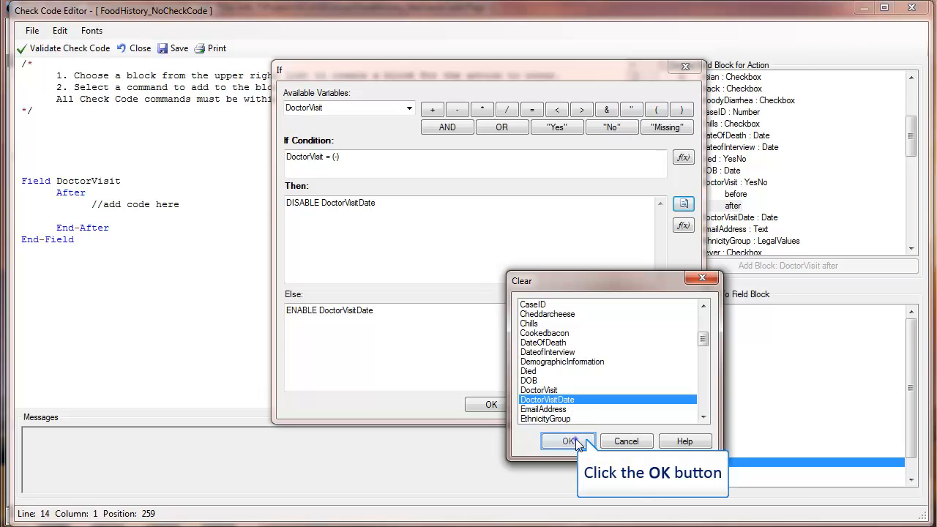
{"action": "left_click", "coordinate": [569, 440]}
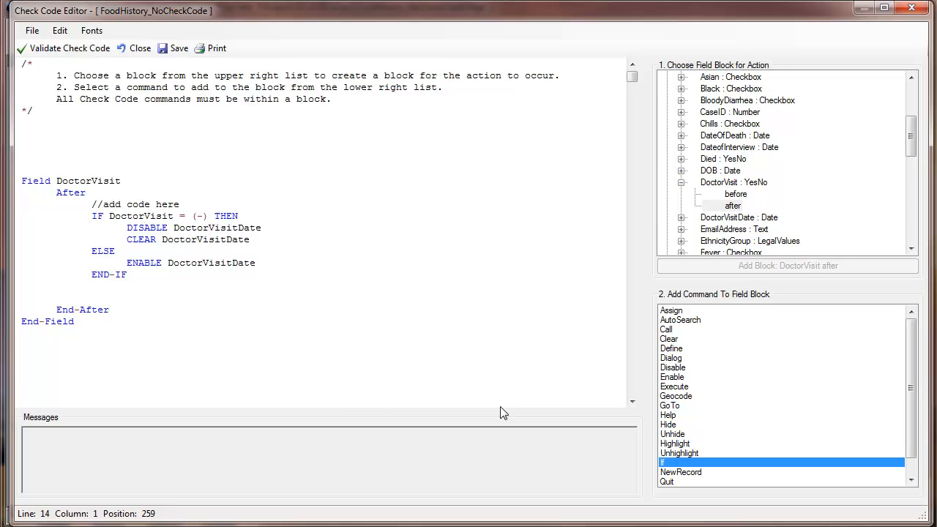
{"action": "mouse_move", "coordinate": [721, 385]}
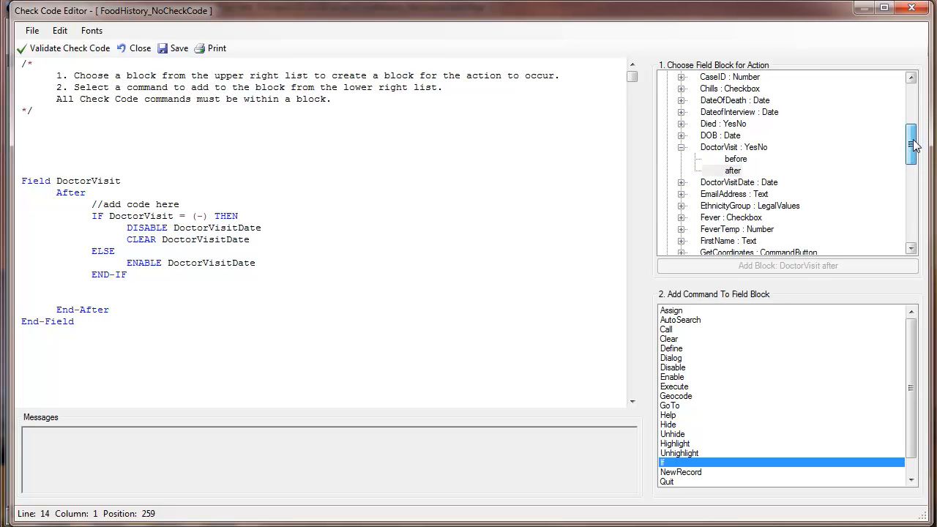
Add an empty After block for the Hospitalized field
{"action": "scroll", "scroll_direction": "down", "scroll_amount": 3}
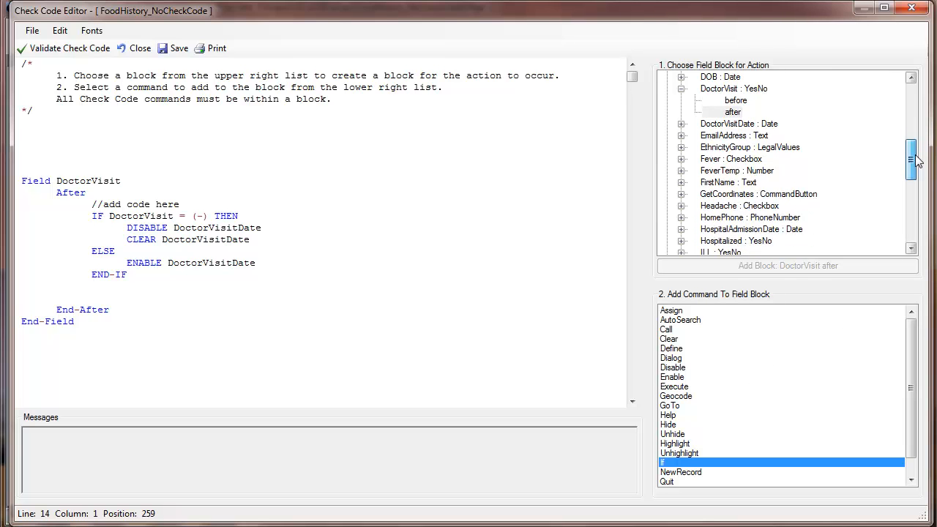
{"action": "scroll", "scroll_direction": "down", "scroll_amount": 3}
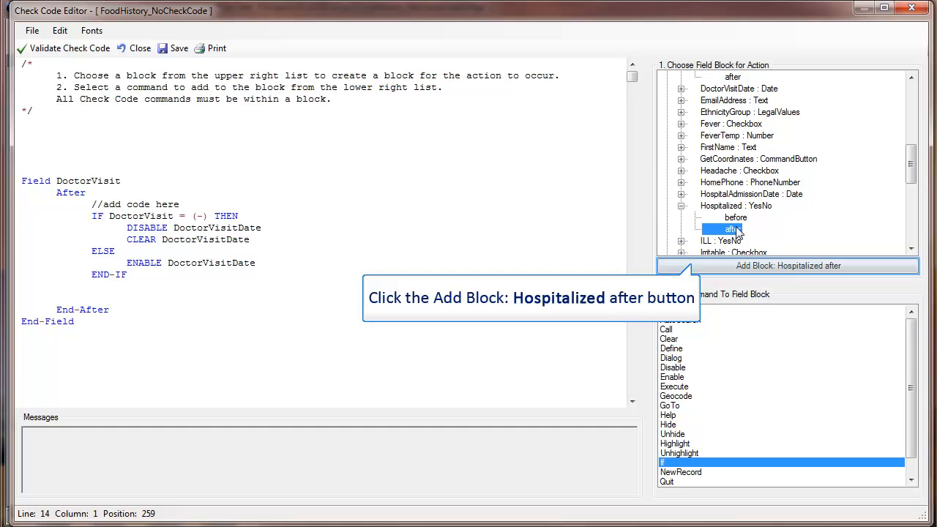
{"action": "left_click", "coordinate": [788, 266]}
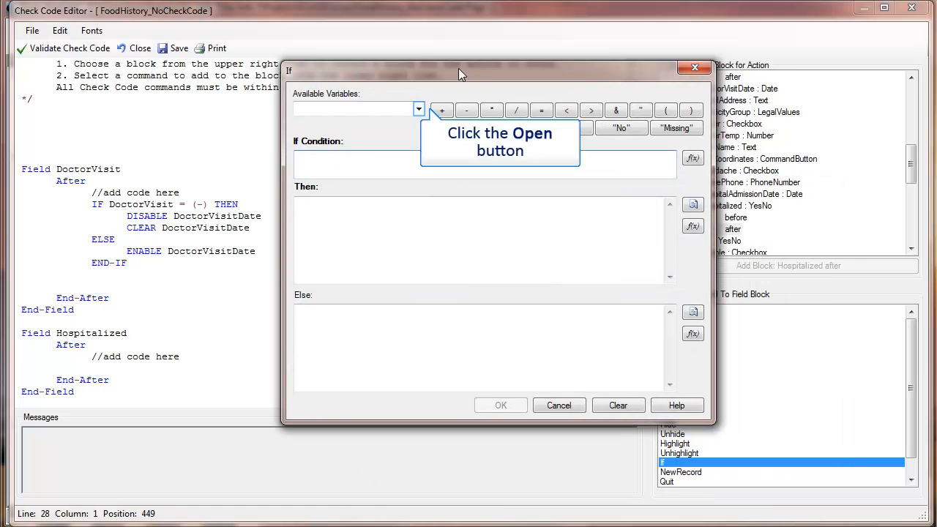
Build the condition Hospitalized = No and disable HospitalAdmissionDate under Then
{"action": "left_click", "coordinate": [418, 109]}
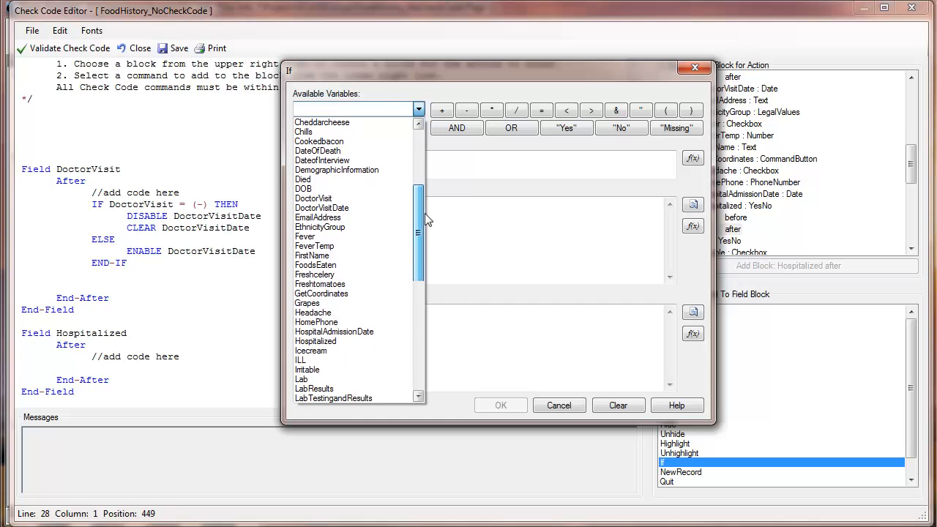
{"action": "left_click", "coordinate": [316, 341]}
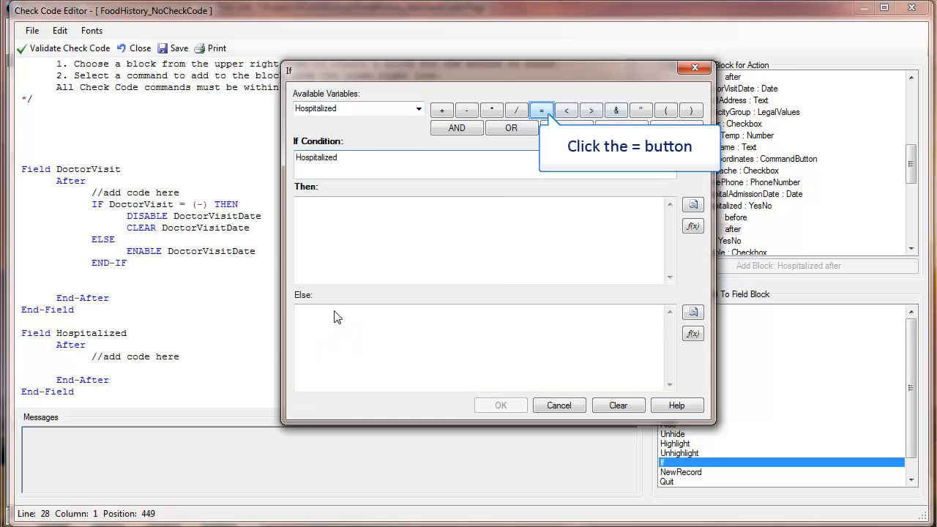
{"action": "left_click", "coordinate": [542, 110]}
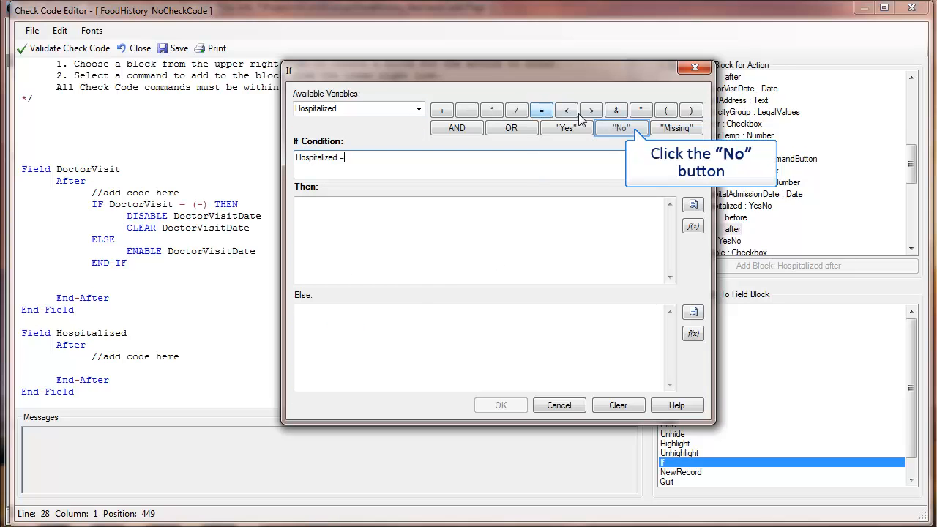
{"action": "left_click", "coordinate": [621, 127]}
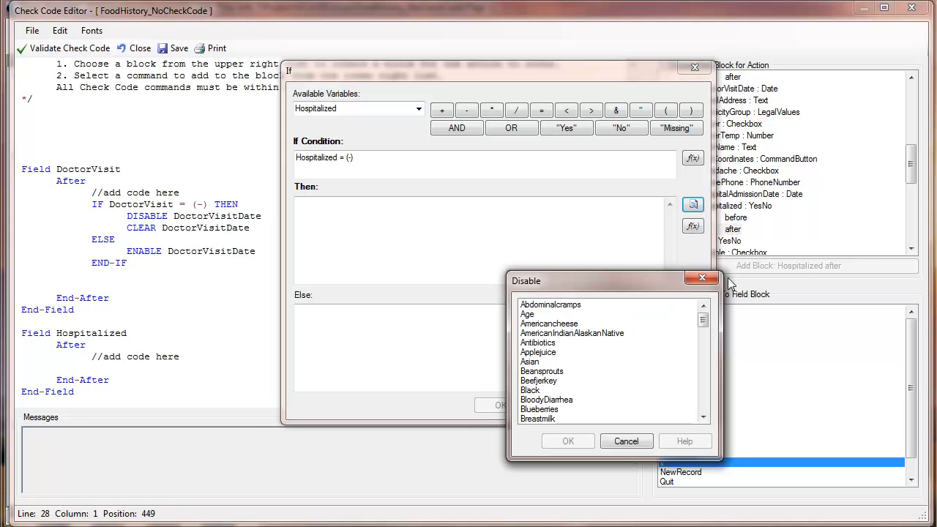
{"action": "scroll", "scroll_direction": "down", "scroll_amount": 3}
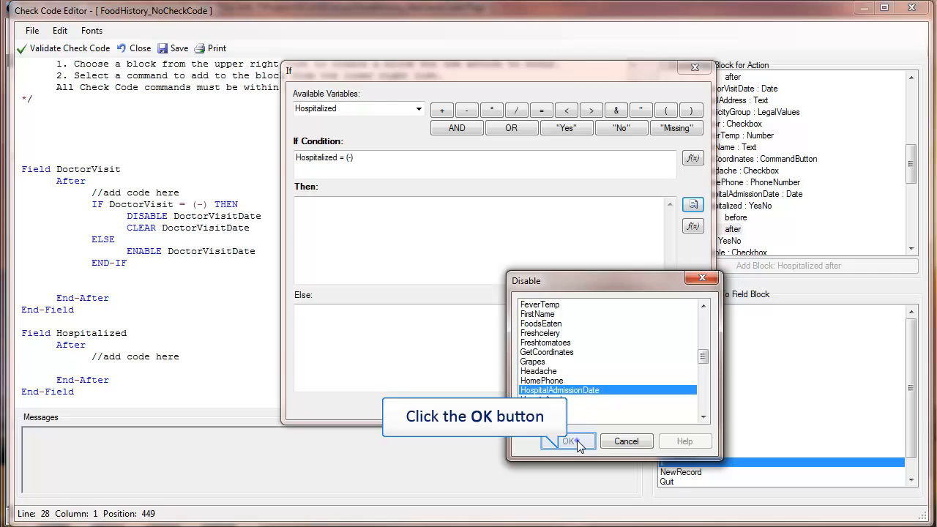
{"action": "left_click", "coordinate": [571, 441]}
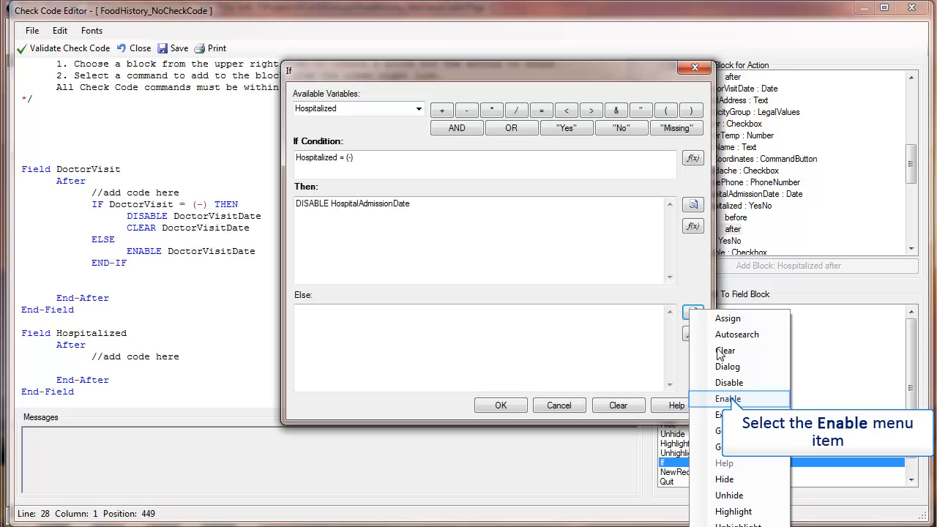
Enable HospitalAdmissionDate under Else and add Clear HospitalAdmissionDate under Then
{"action": "left_click", "coordinate": [728, 399]}
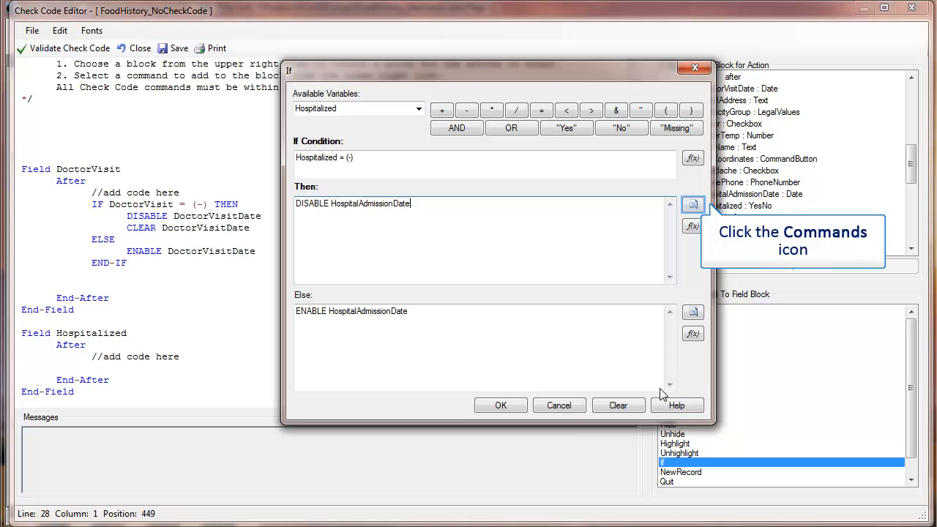
{"action": "left_click", "coordinate": [693, 205]}
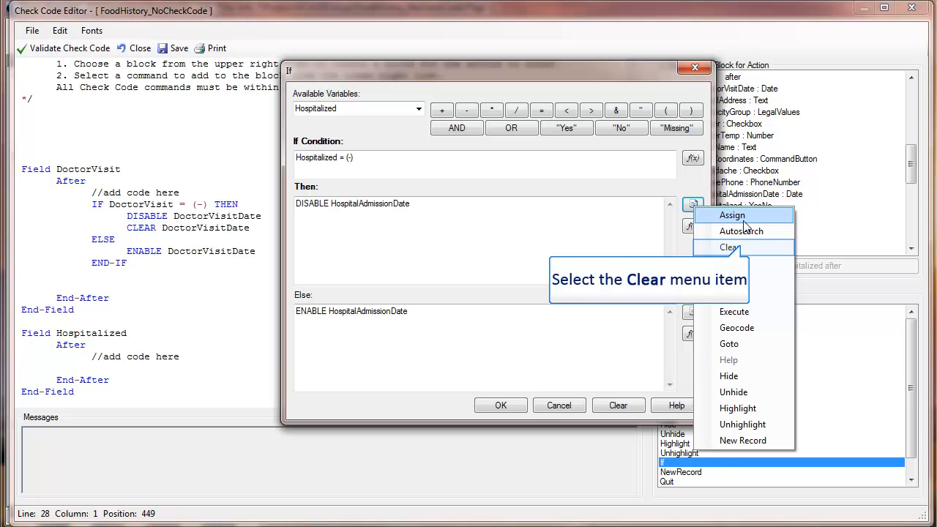
{"action": "left_click", "coordinate": [731, 247]}
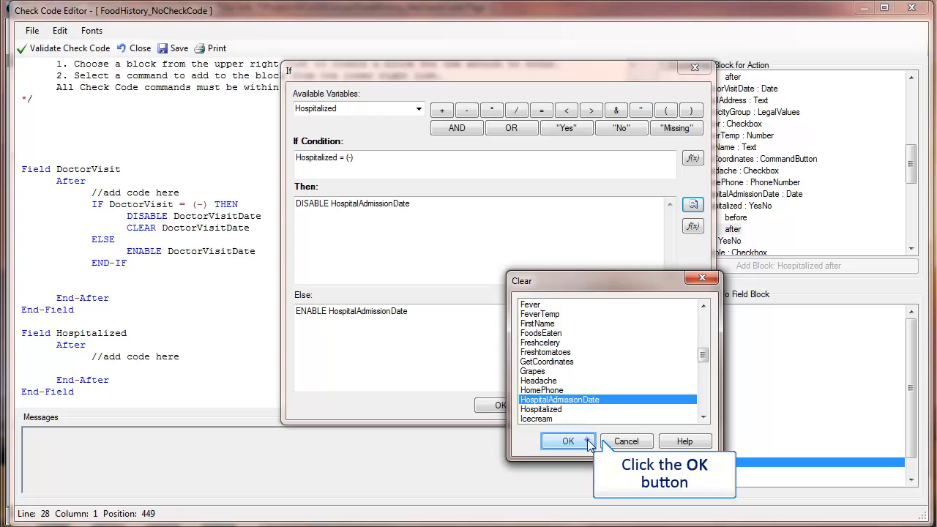
{"action": "left_click", "coordinate": [569, 441]}
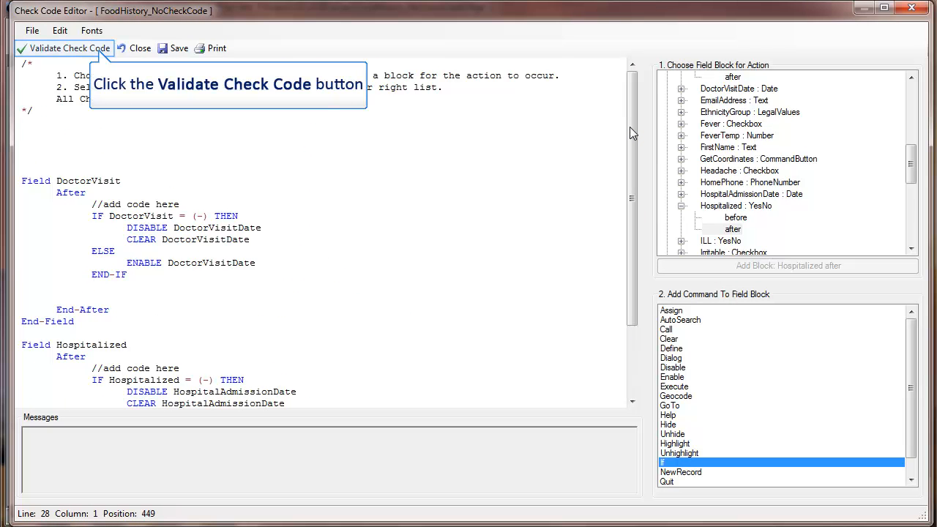
Validate the check code for errors
{"action": "left_click", "coordinate": [70, 47]}
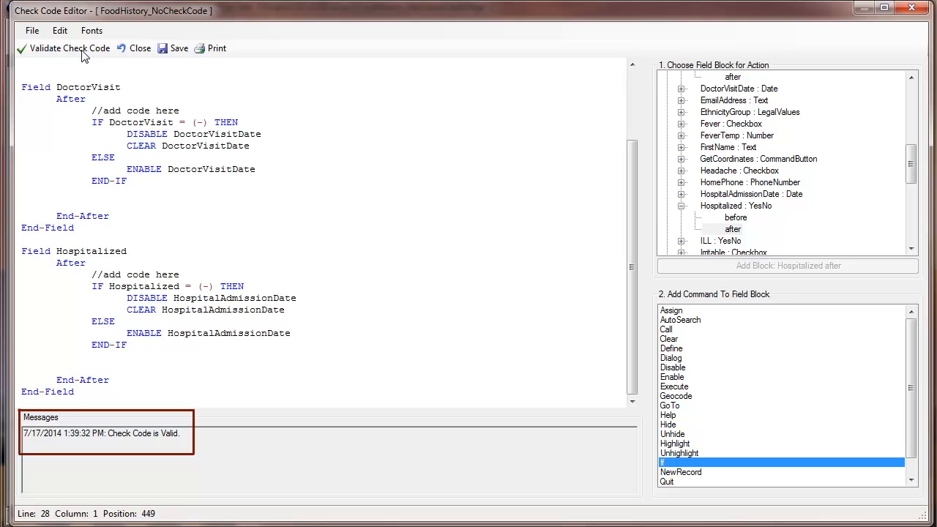
{"action": "mouse_move", "coordinate": [179, 48]}
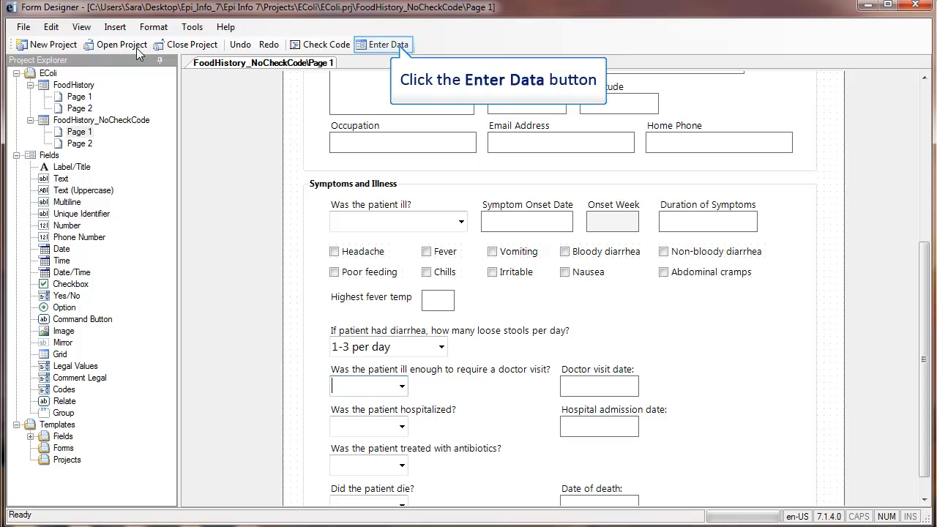
In Enter Data, answer No to both the doctor-visit and hospitalization questions
{"action": "left_click", "coordinate": [383, 45]}
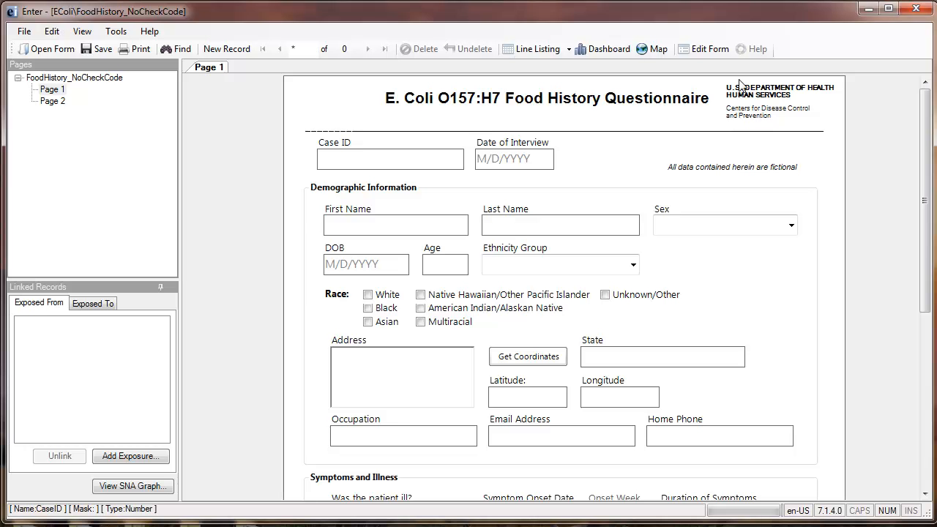
{"action": "scroll", "scroll_direction": "down", "scroll_amount": 3}
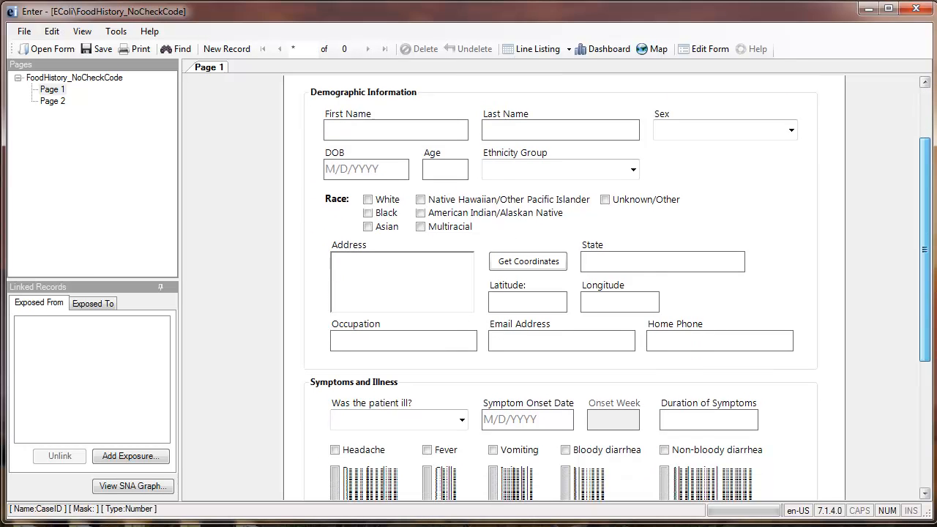
{"action": "scroll", "scroll_direction": "down", "scroll_amount": 3}
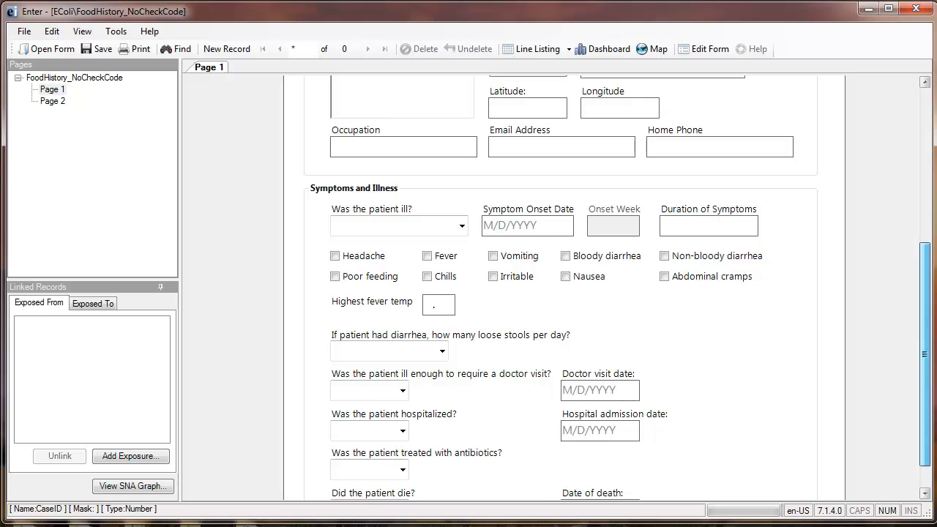
{"action": "left_click", "coordinate": [402, 390]}
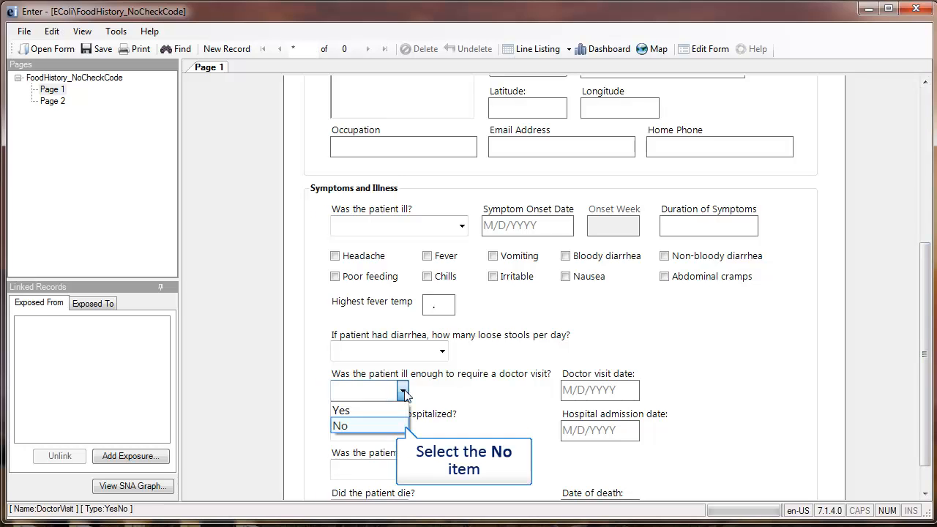
{"action": "left_click", "coordinate": [340, 426]}
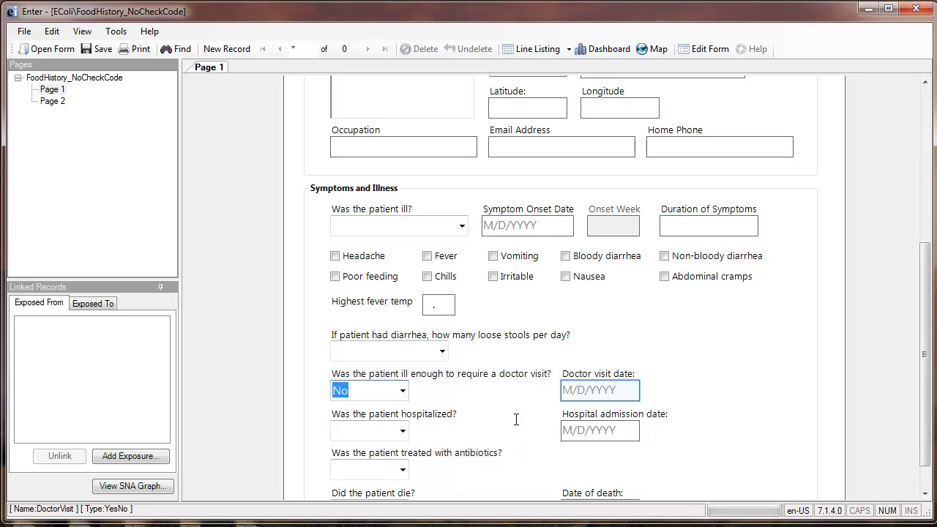
{"action": "left_click", "coordinate": [599, 389]}
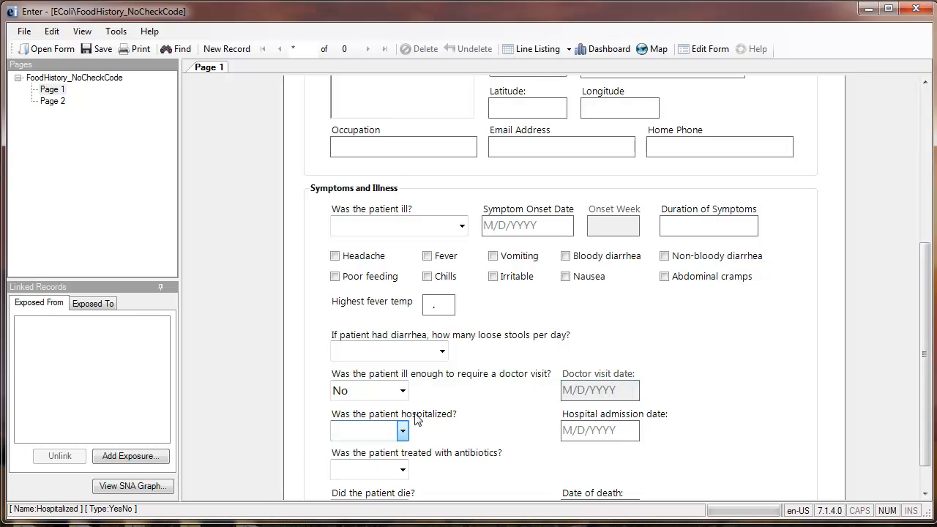
{"action": "left_click", "coordinate": [369, 430]}
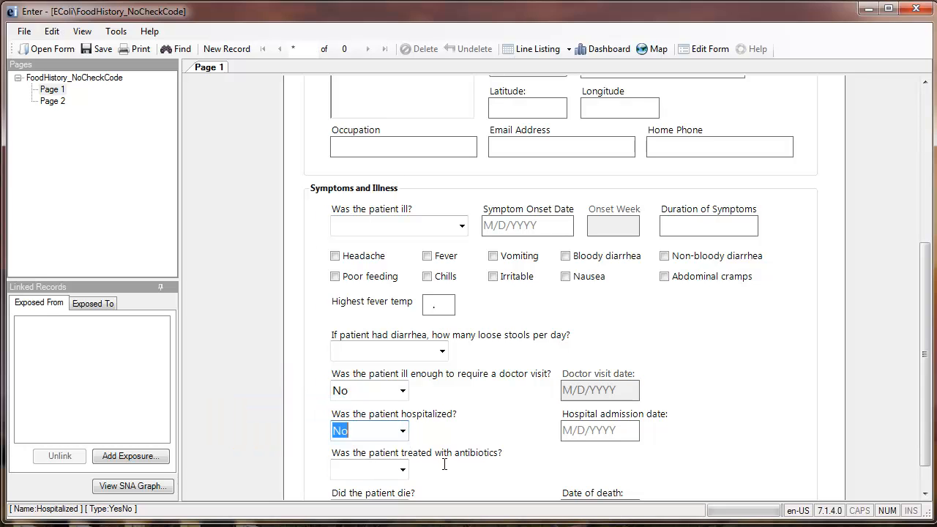